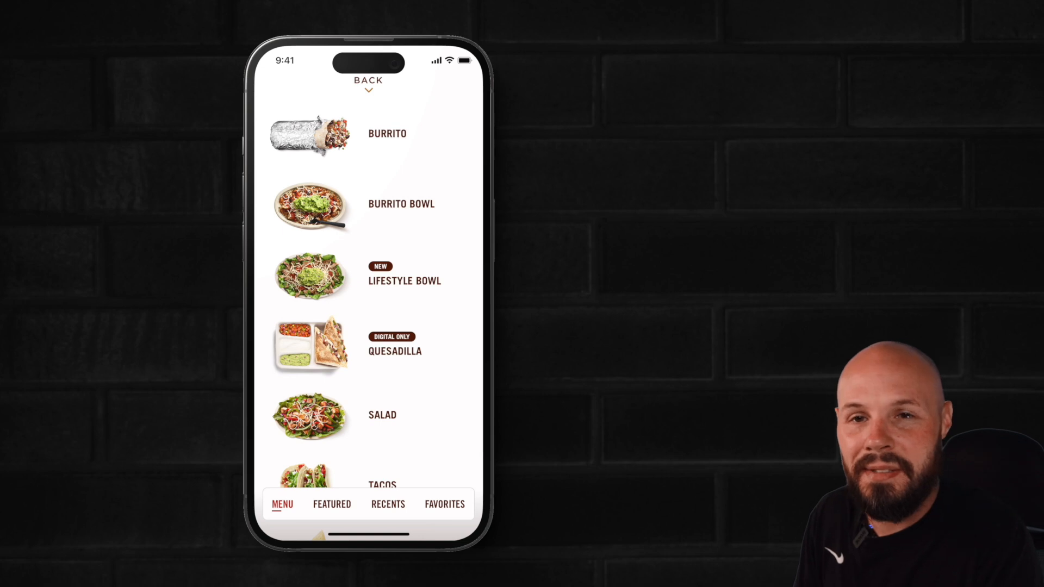
- Change networkManager and bag to plain type annotations without default values
click(386, 133)
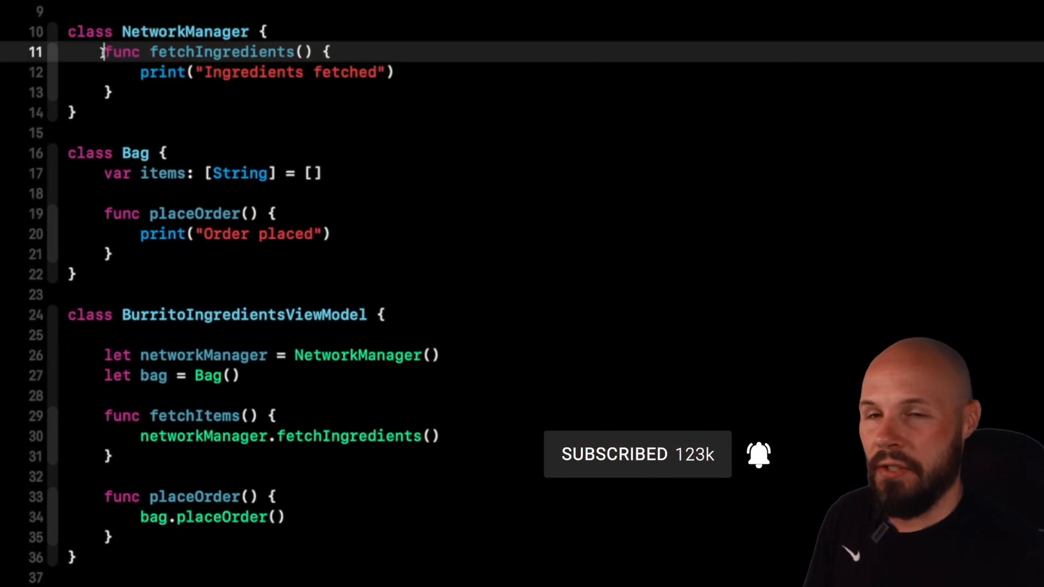
double_click(121, 52)
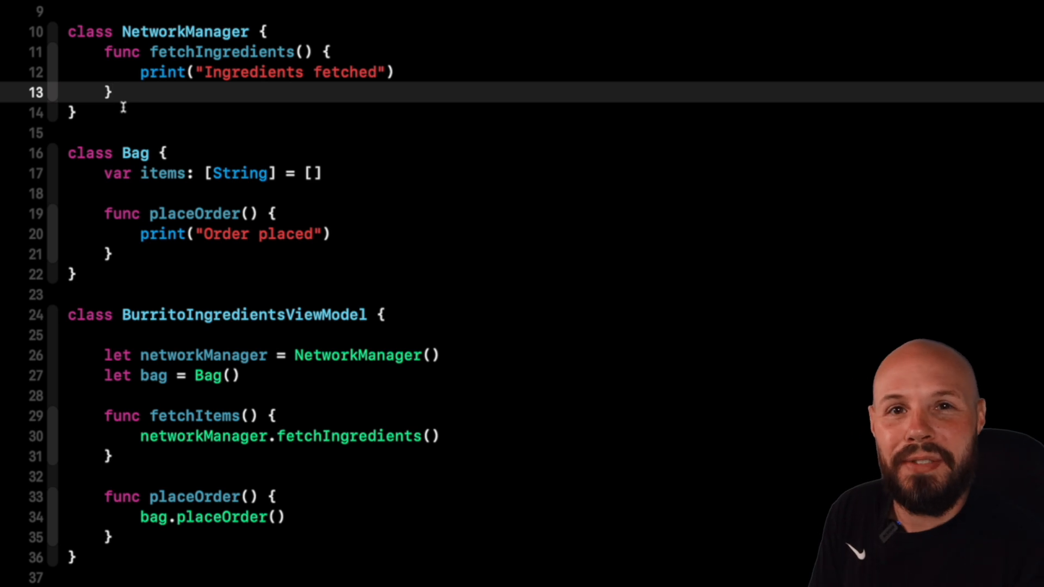
scroll(down, 3)
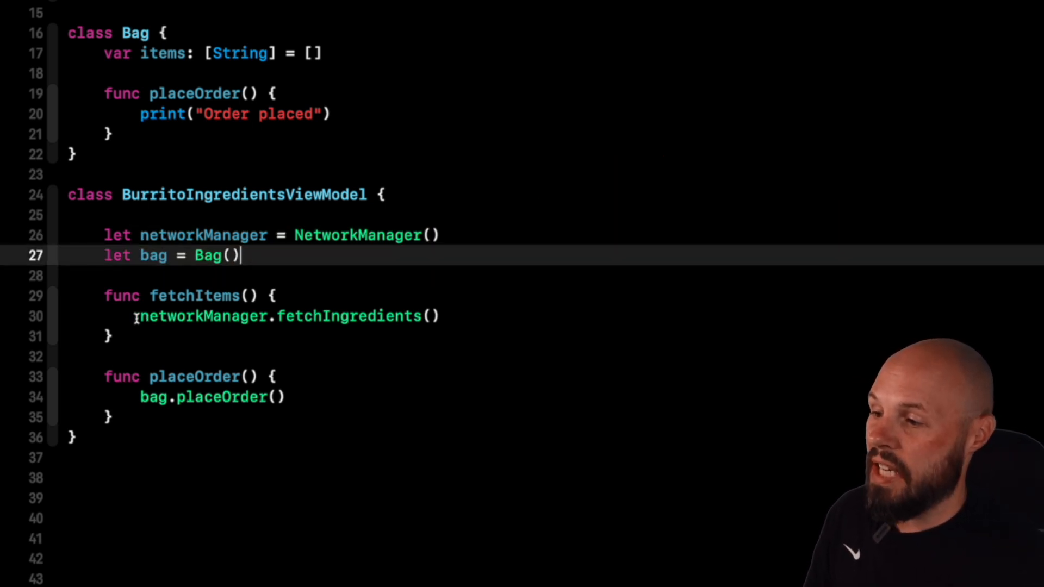
click(152, 397)
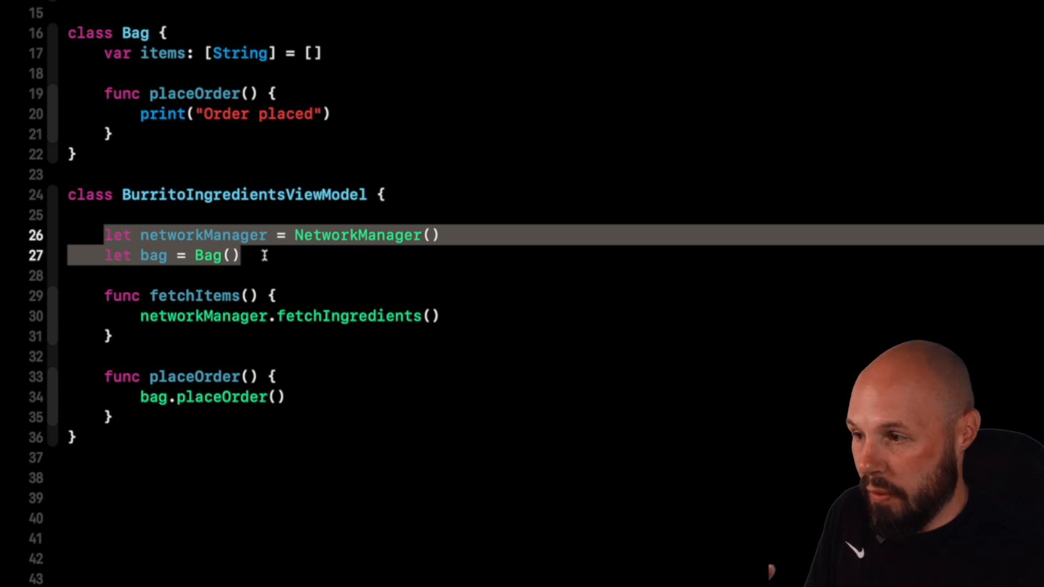
click(243, 255)
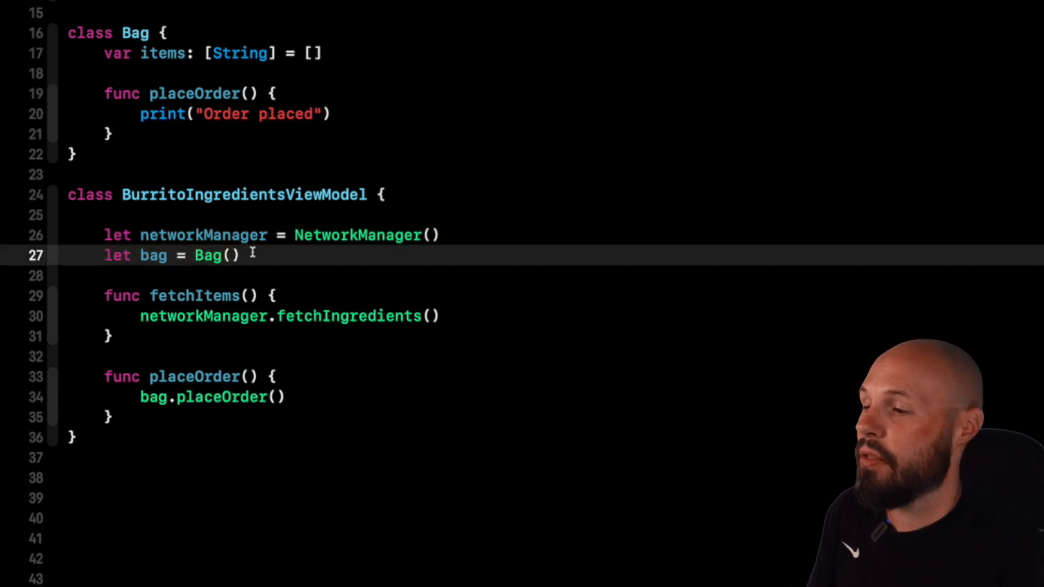
click(157, 235)
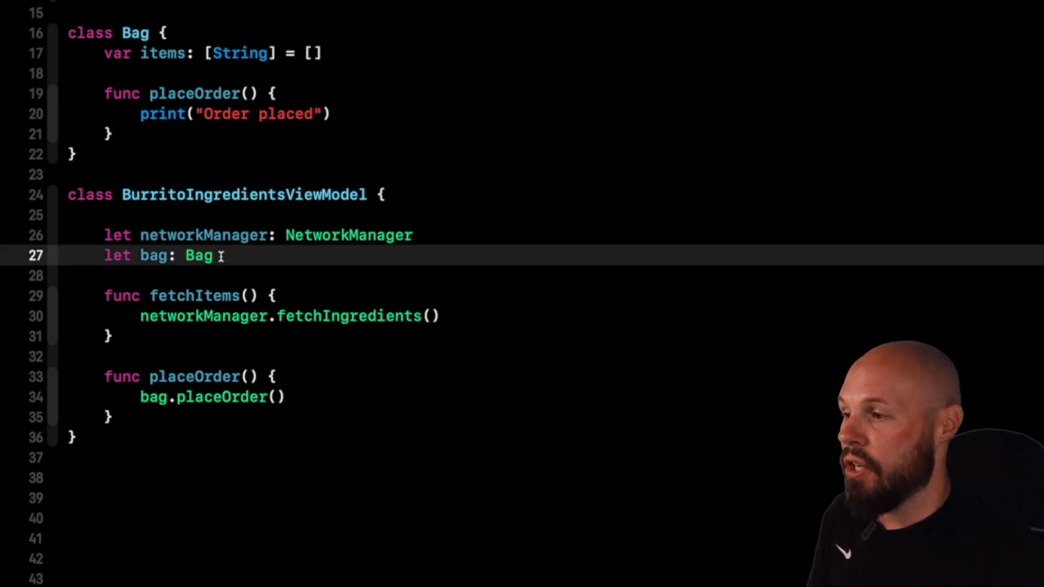
- Add init(networkManager:bag:) assigning self.networkManager and self.bag
key(Return)
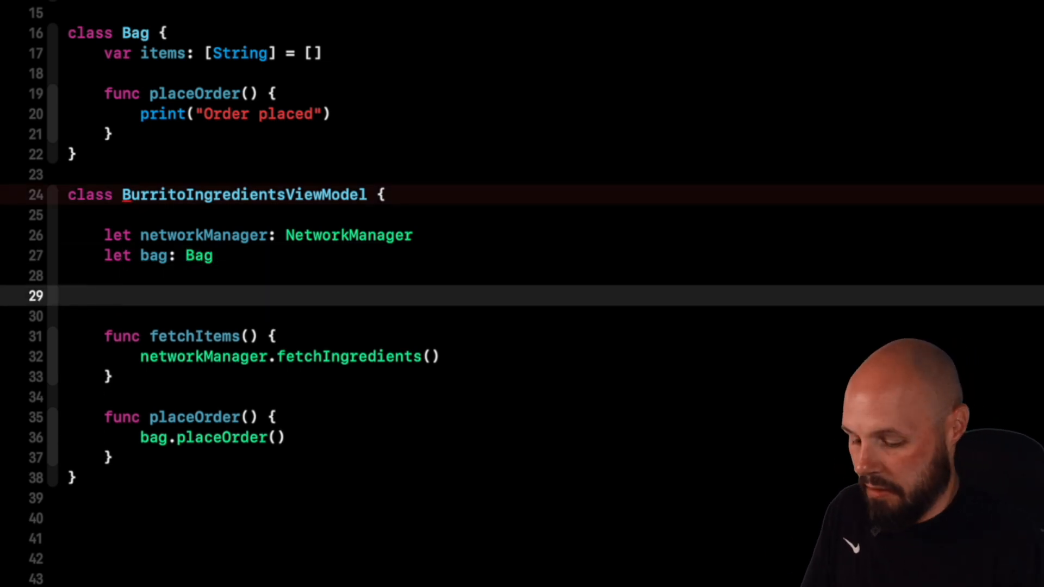
text(init(networkManager: NetworkManager, bag: Bag) {)
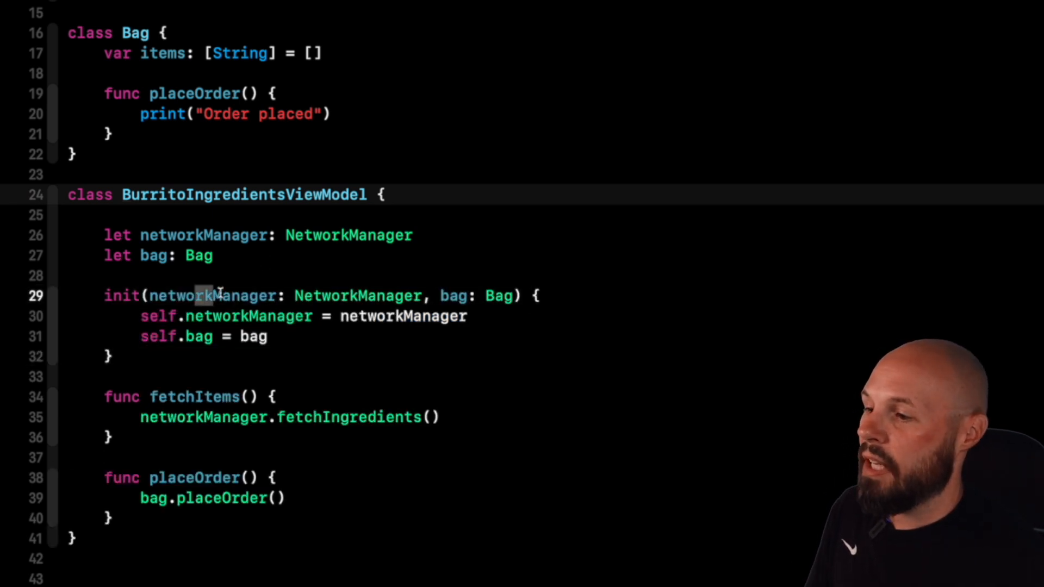
double_click(348, 295)
text(let viewModel = BurritoIngredientsViewModel(networkManager: networkManager, bag: bag))
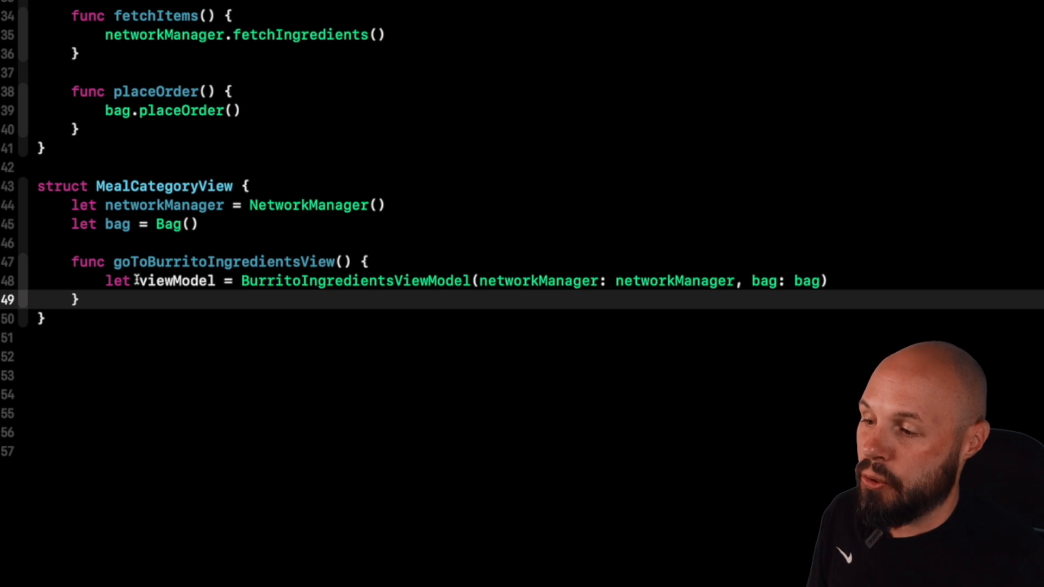
- Define MealCategoryView that builds NetworkManager and Bag and passes them to BurritoIngredientsViewModel(networkManager:bag:)
double_click(313, 280)
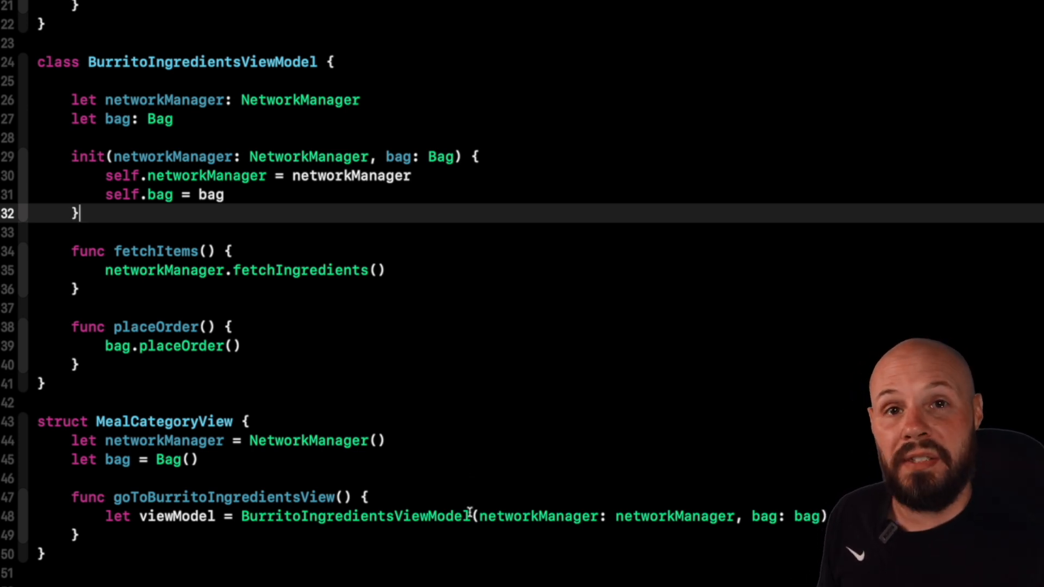
click(473, 515)
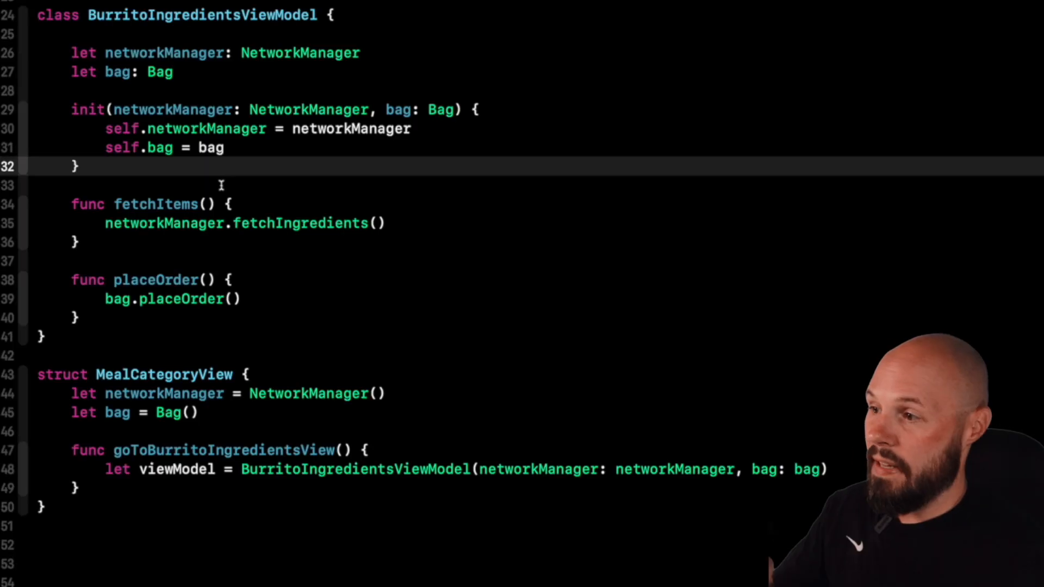
scroll(up, 3)
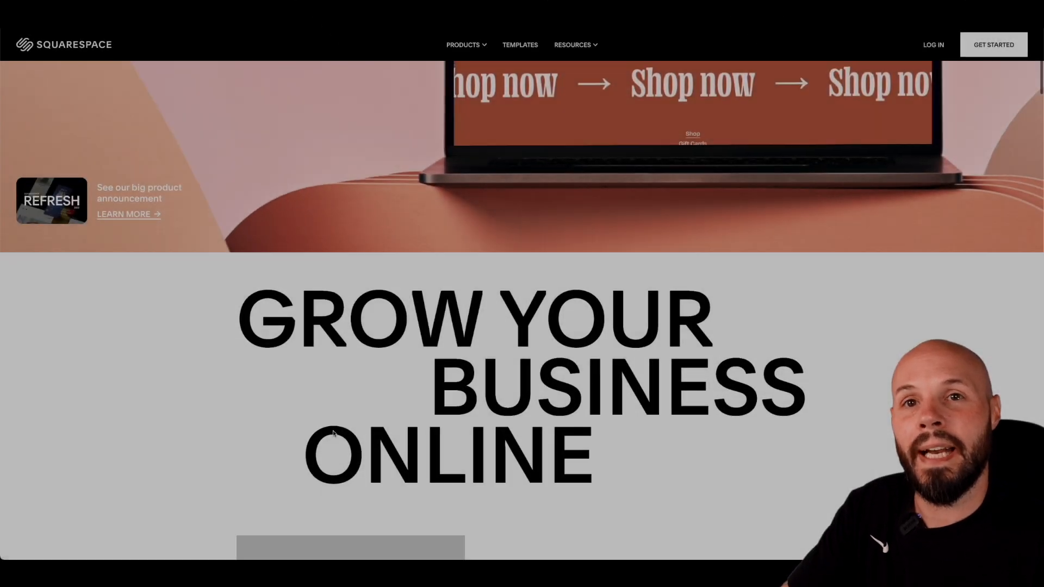
- Scroll the Squarespace homepage down to the templates section for the Art & Design topic
scroll(down, 3)
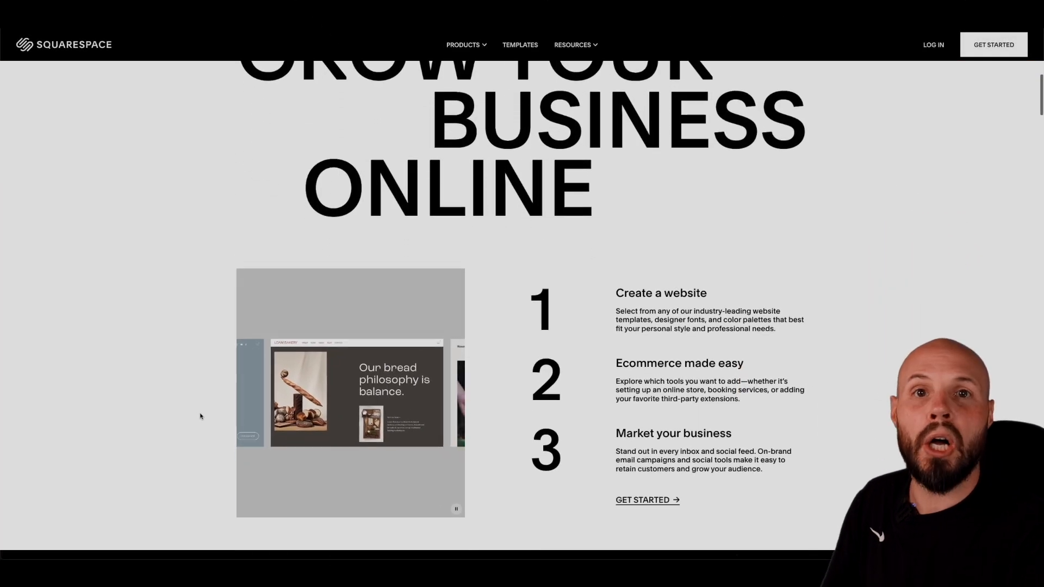
scroll(down, 3)
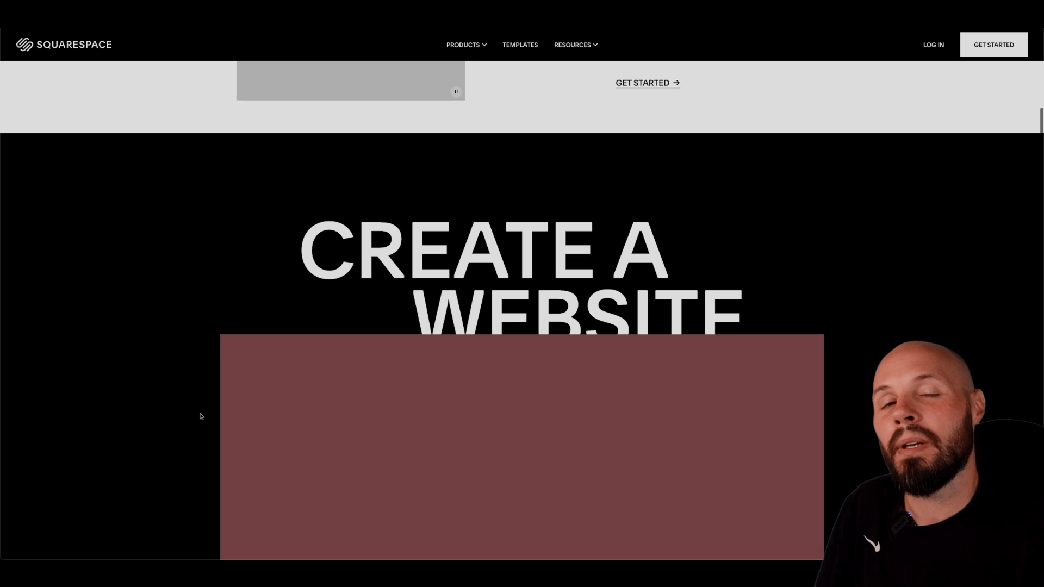
scroll(down, 3)
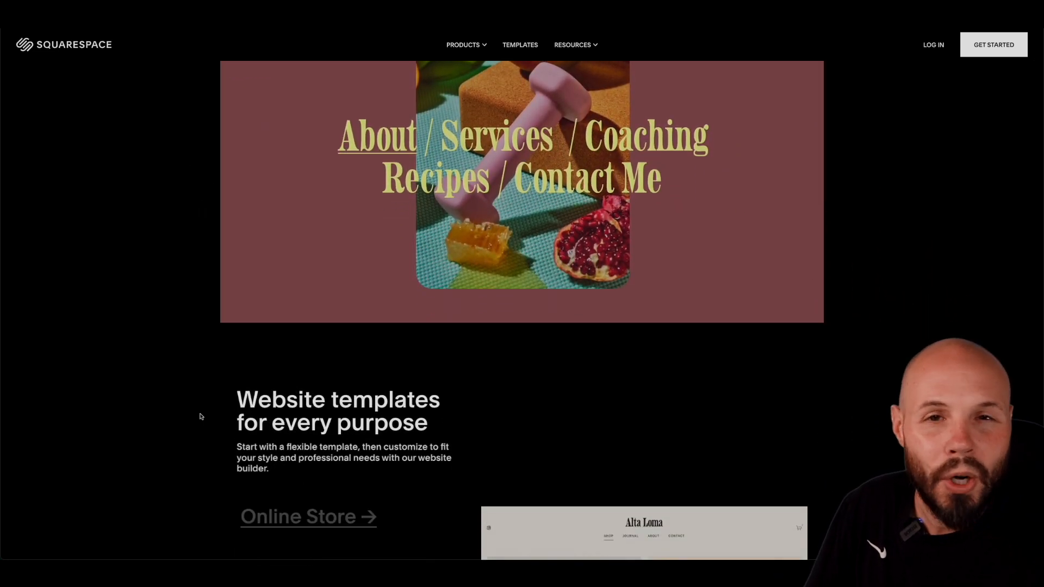
scroll(down, 3)
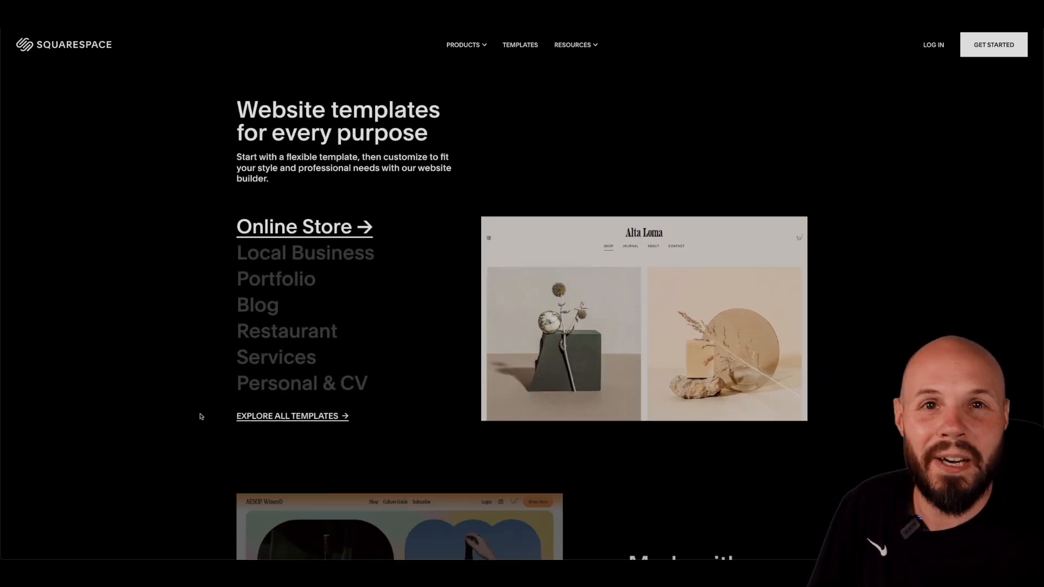
scroll(down, 3)
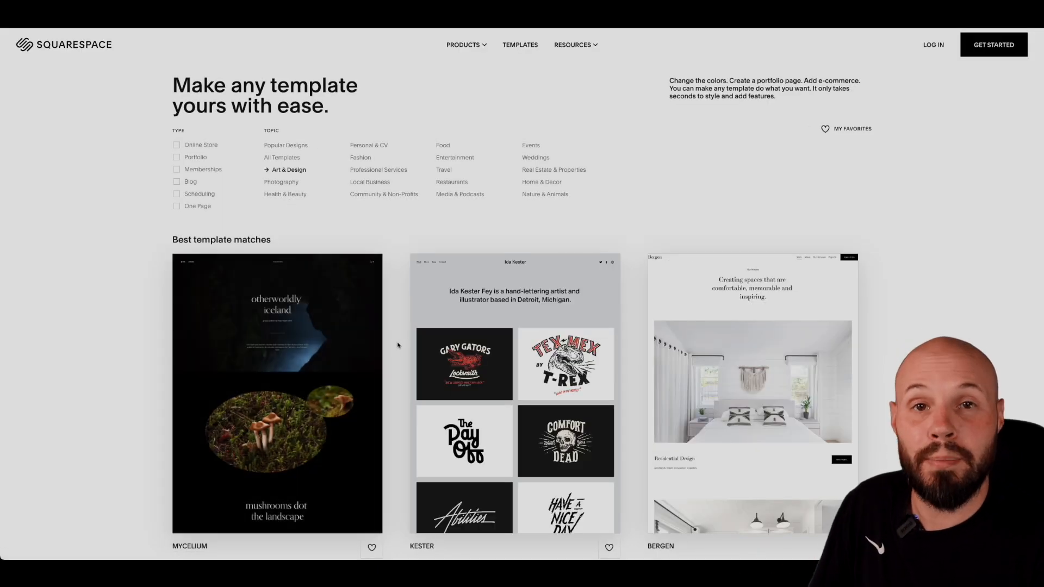
scroll(down, 3)
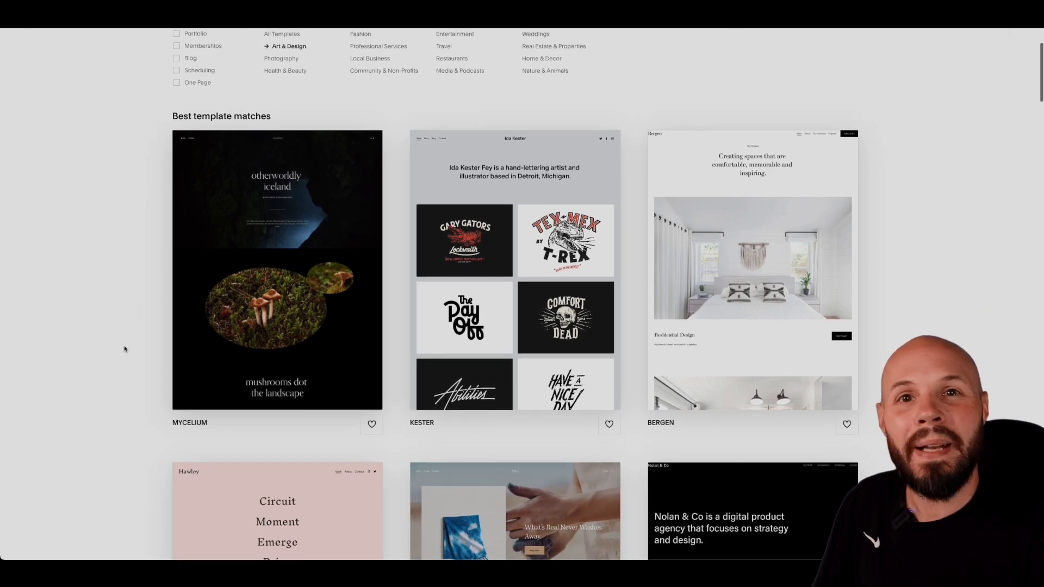
scroll(down, 3)
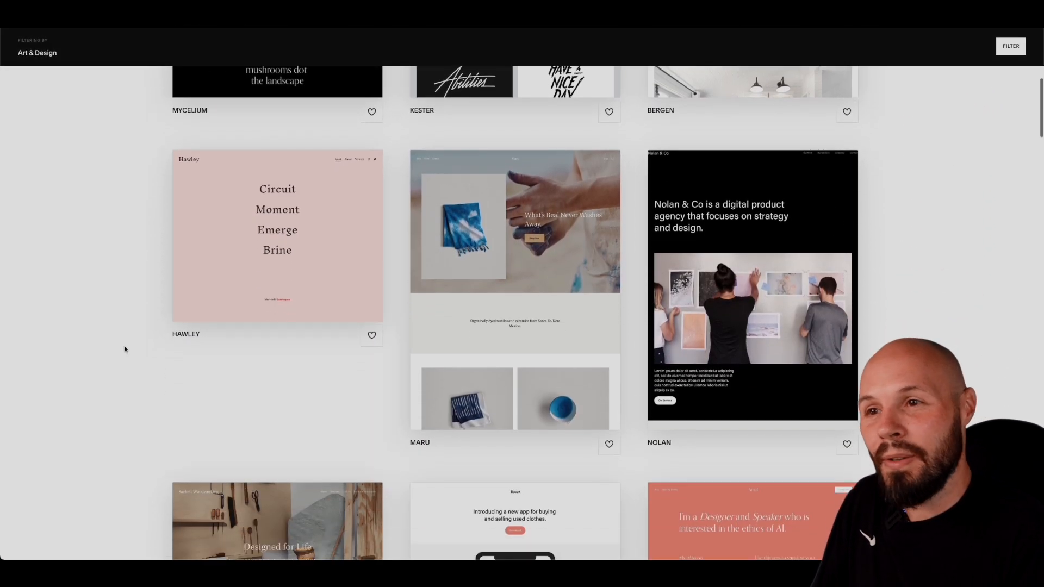
scroll(down, 3)
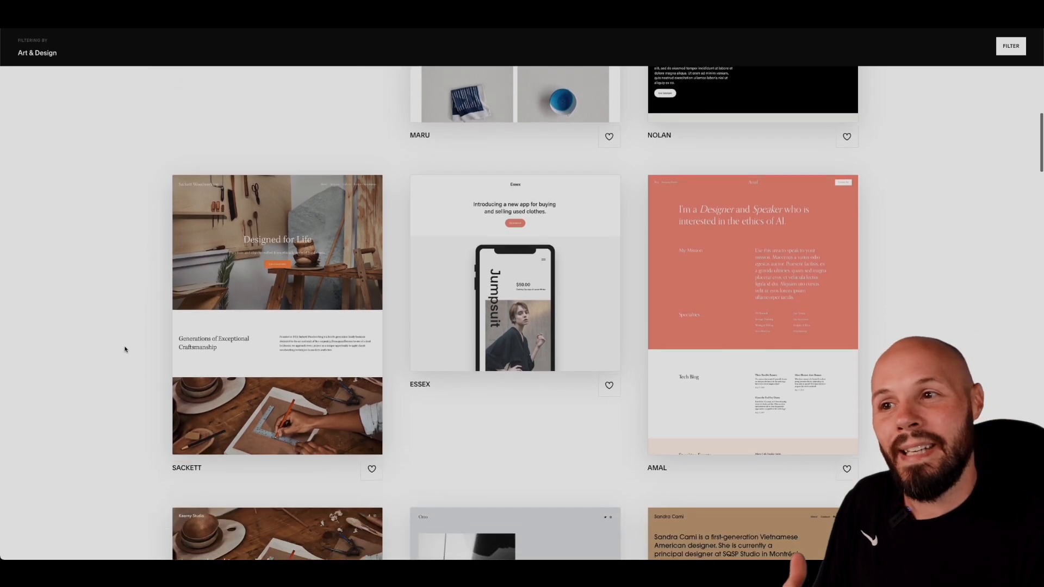
scroll(down, 3)
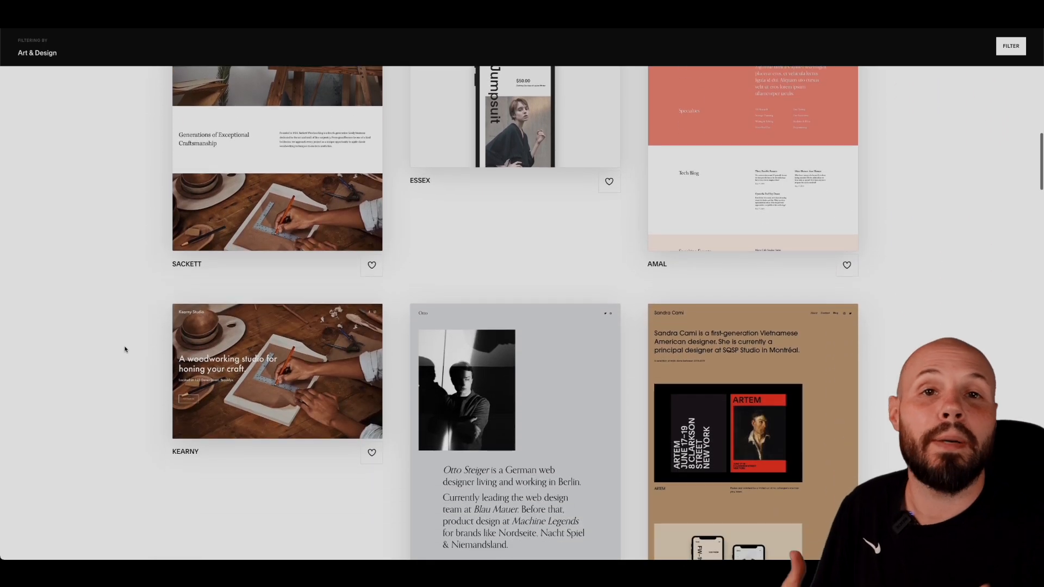
scroll(down, 3)
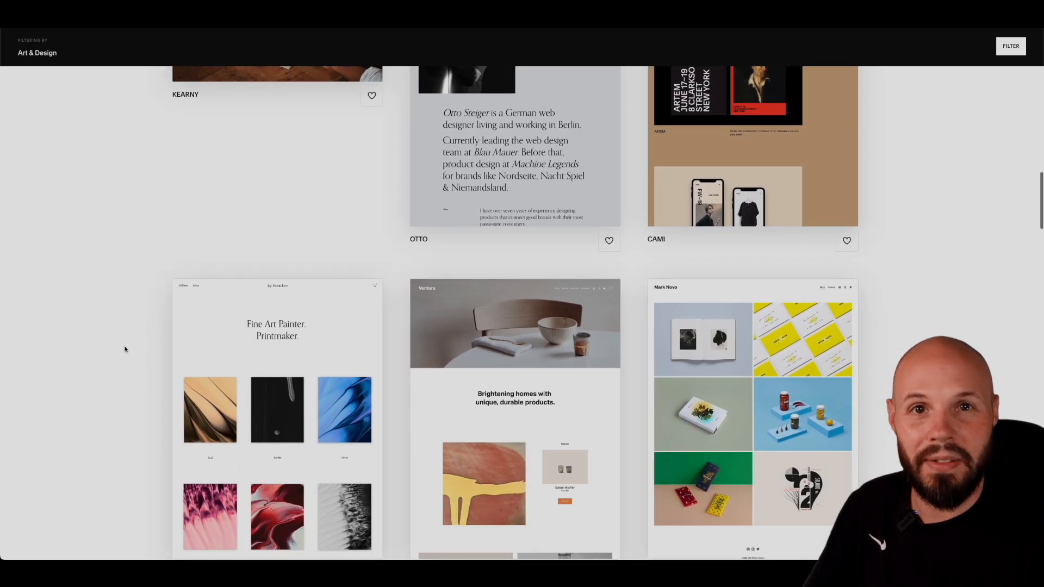
scroll(down, 3)
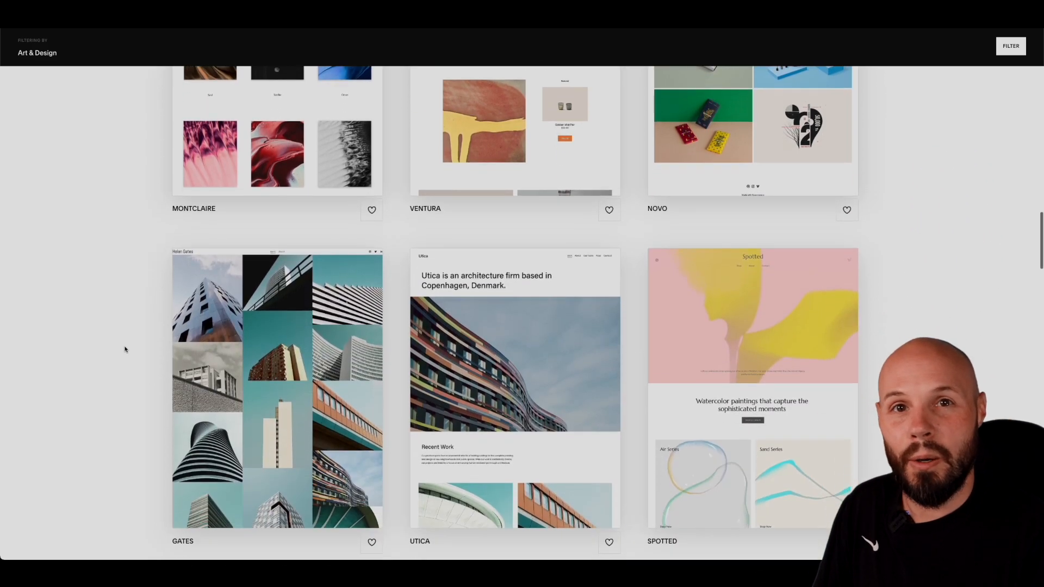
scroll(down, 3)
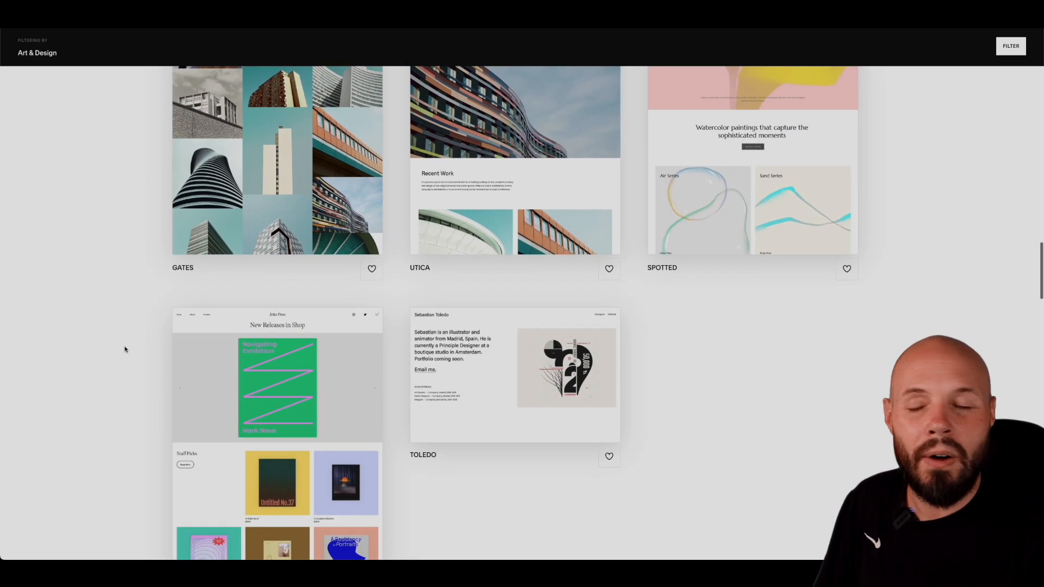
scroll(down, 3)
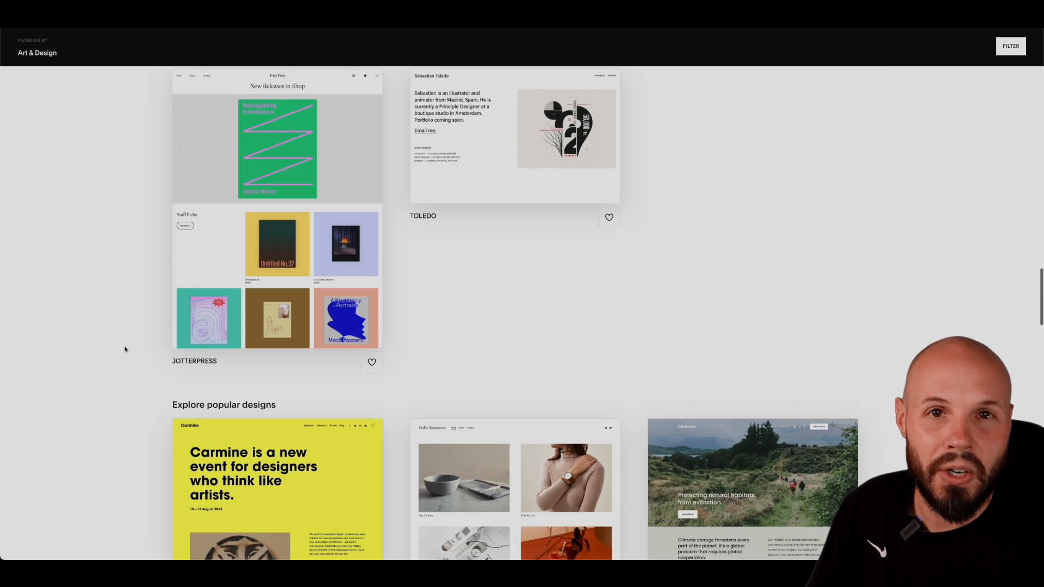
scroll(down, 3)
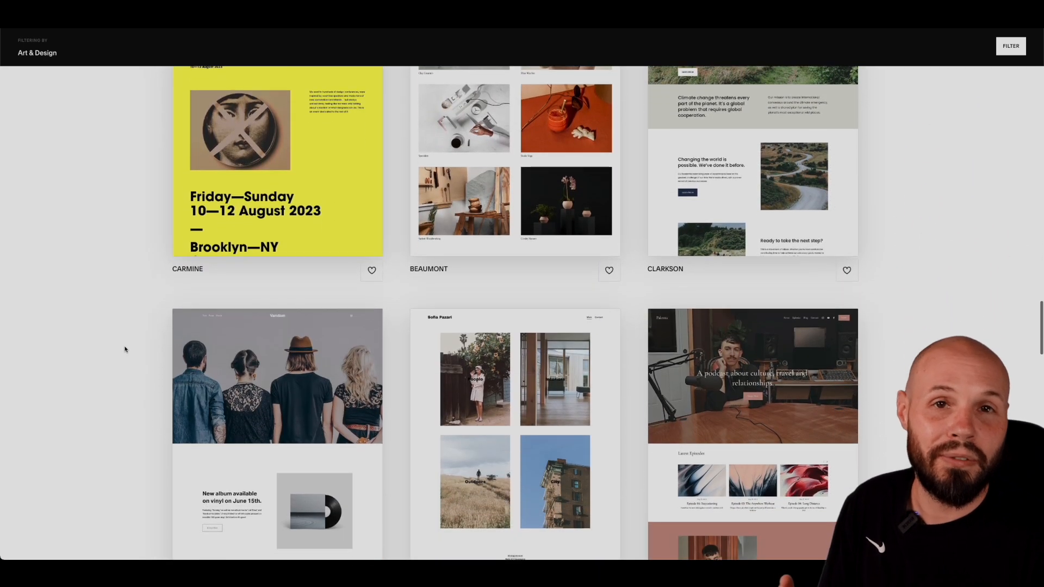
scroll(down, 3)
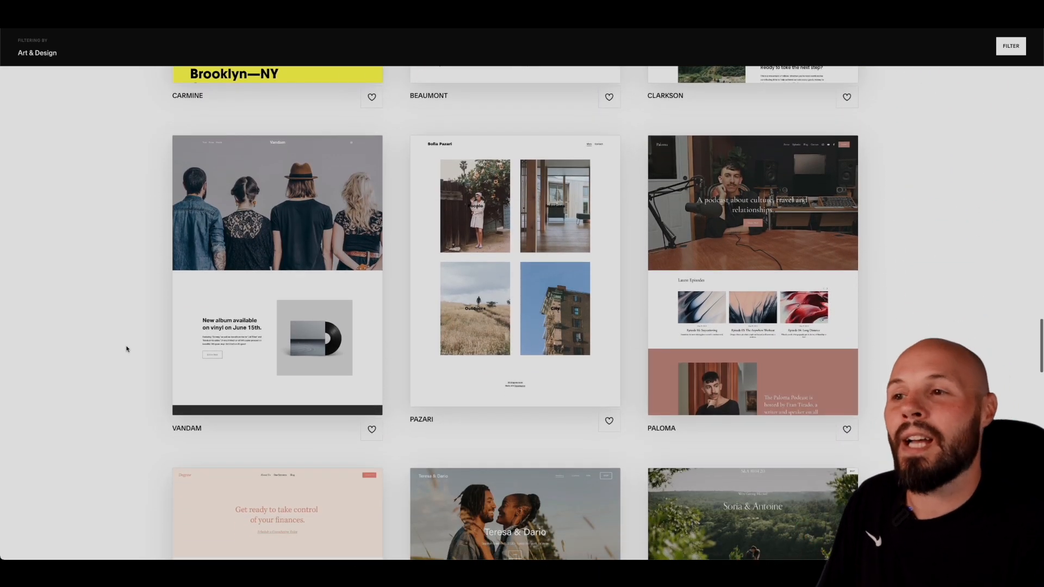
mouse_move(790, 48)
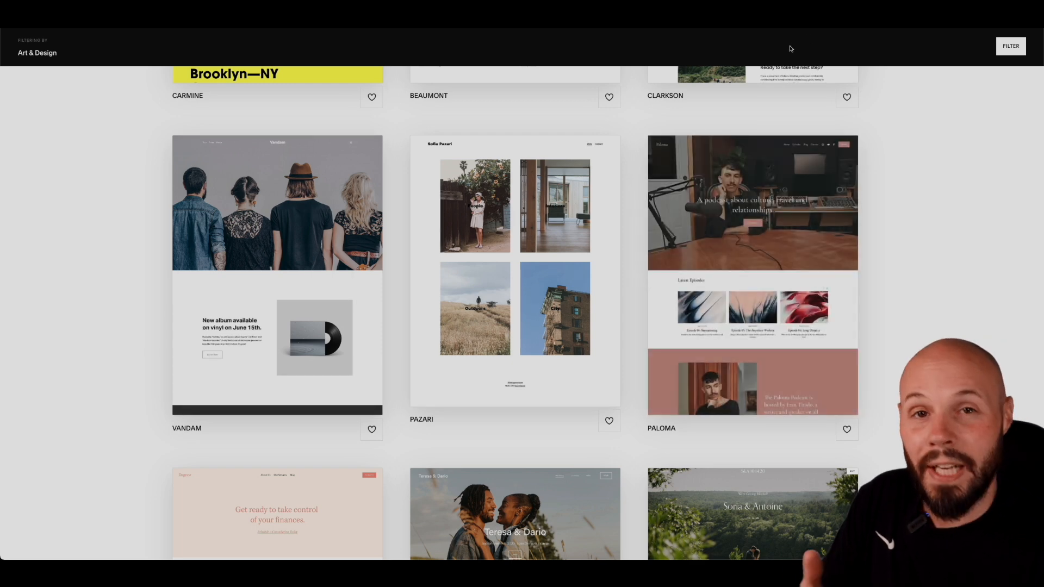